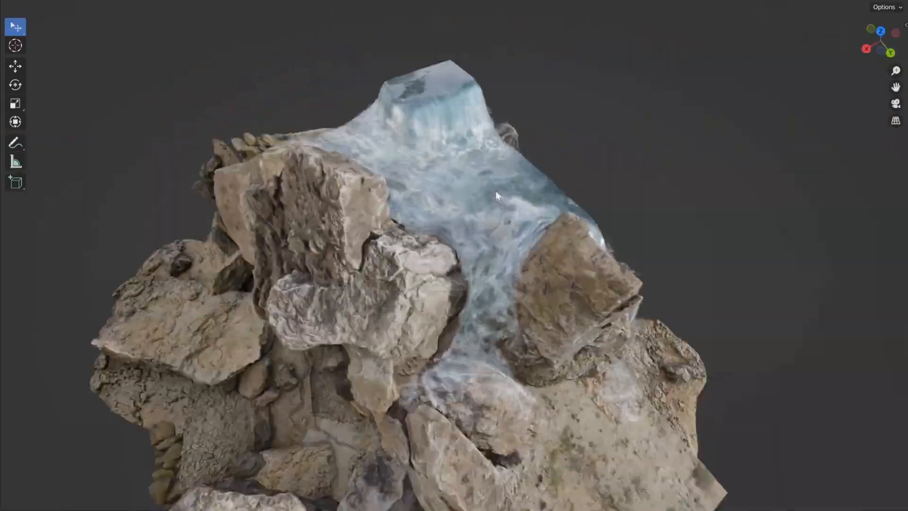
Step: Apply the Explode Object volume preset to Suzanne with a piece count of 100
left_click_drag(495, 195, 535, 210)
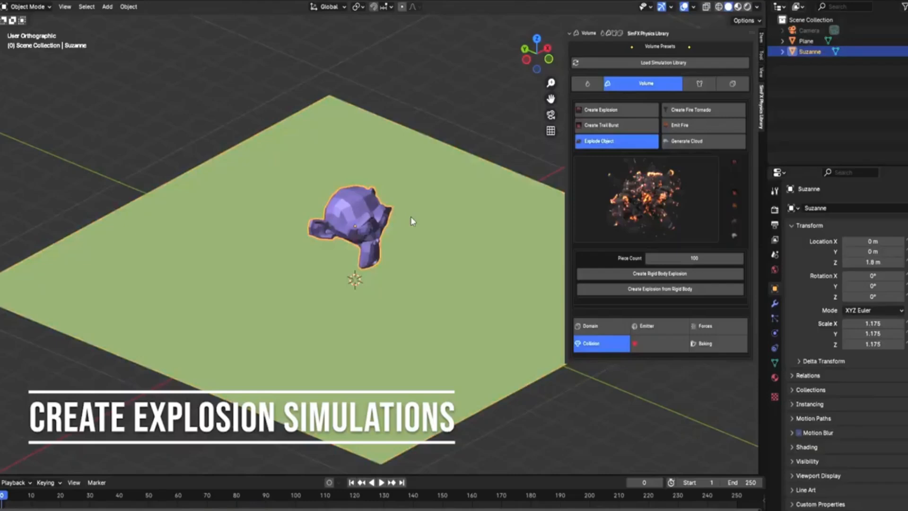
left_click(380, 481)
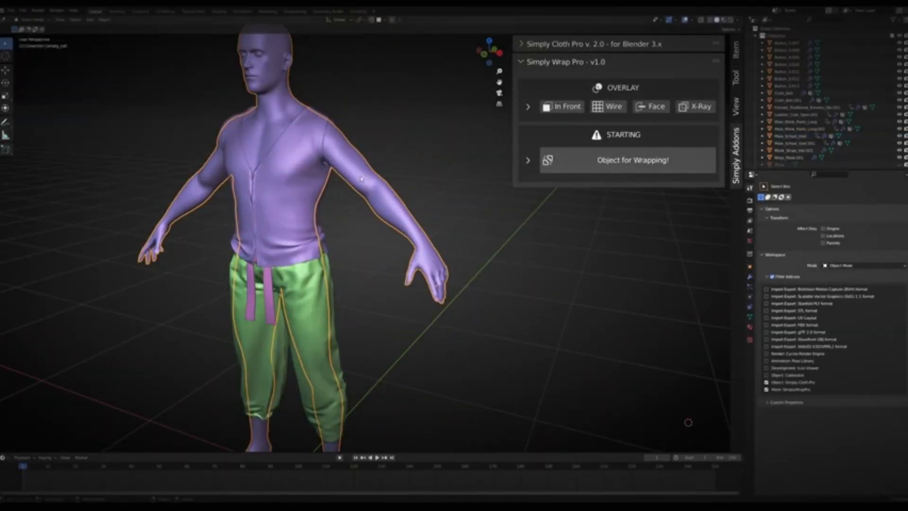
Step: Wrap a spiralling rope around the character's forearm along a drawn path
left_click(631, 160)
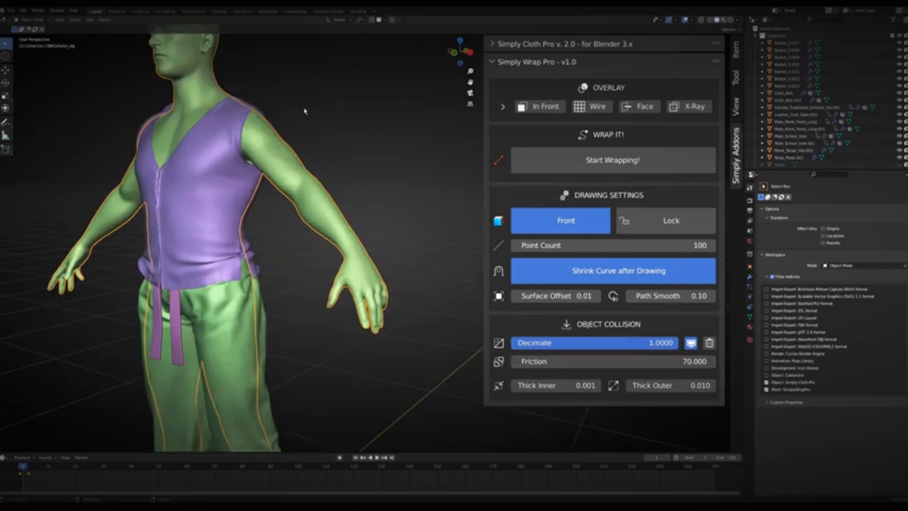
left_click(612, 160)
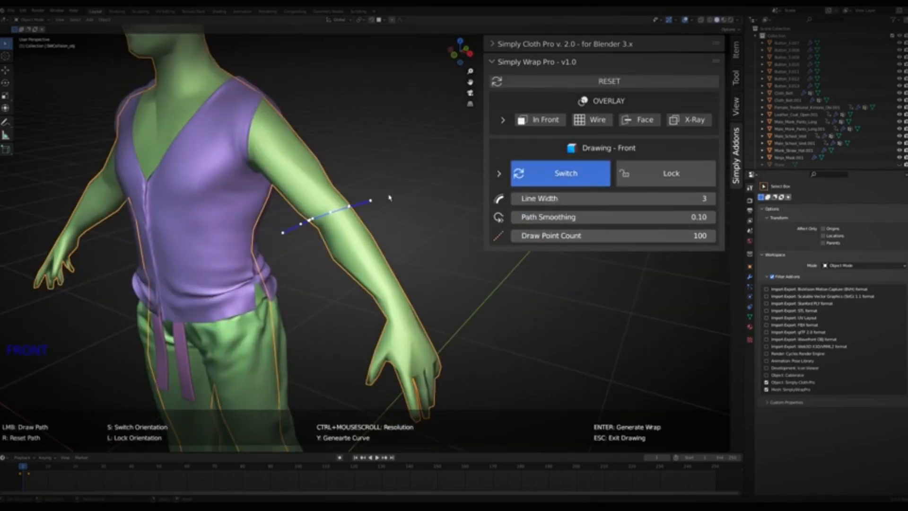
left_click(559, 172)
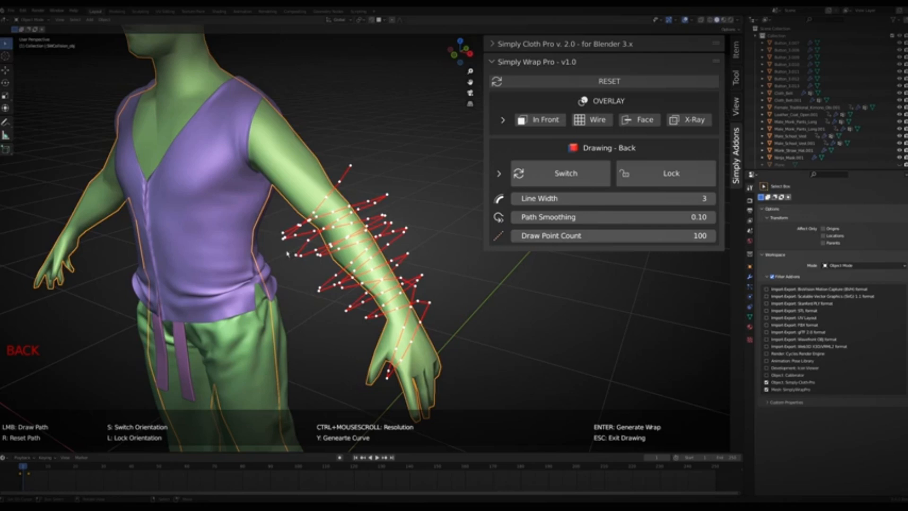
key("enter")
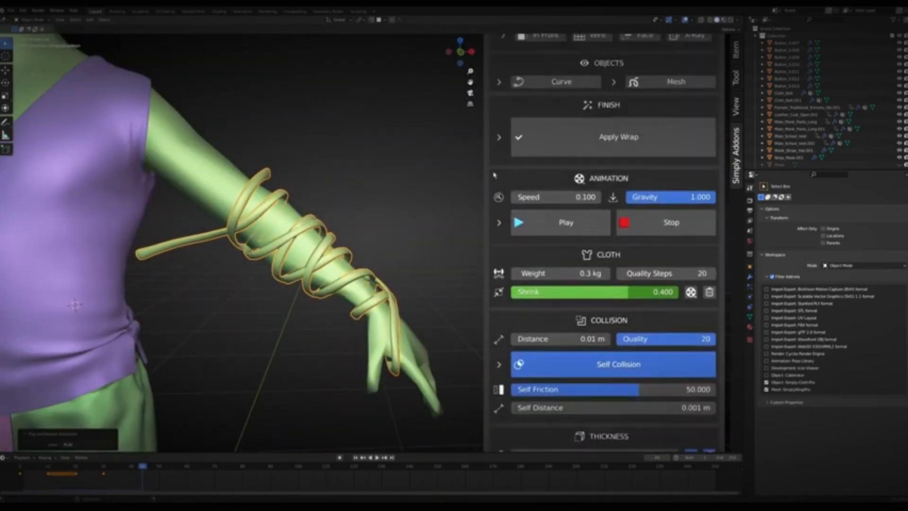
Step: Add a chain-style wrap asset to the arm and chest
scroll("down", 3)
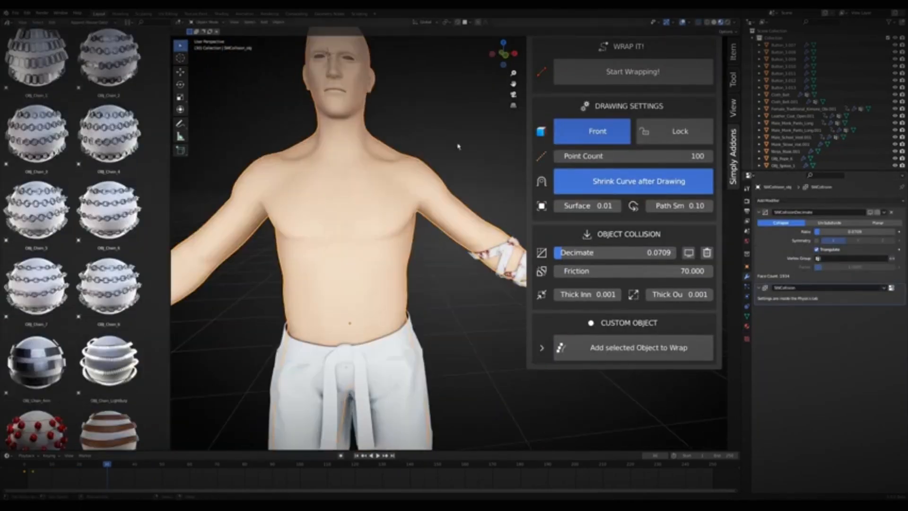
left_click(632, 71)
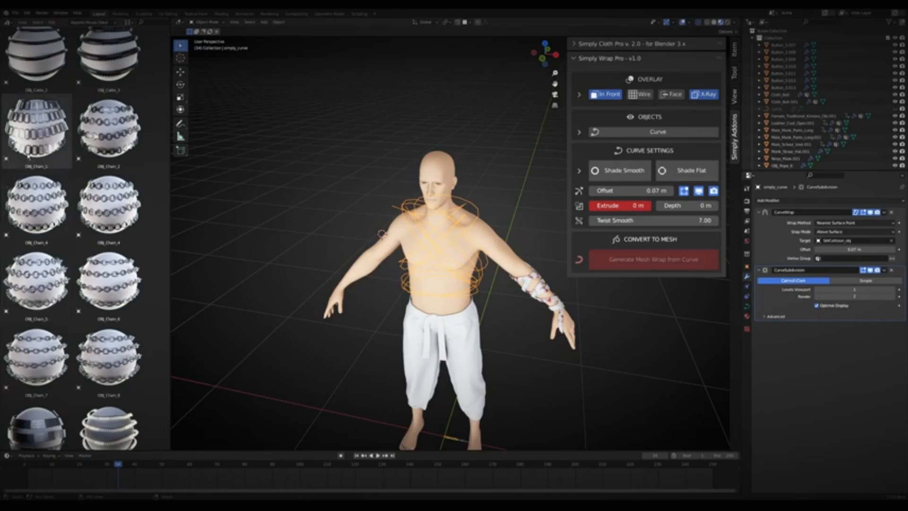
left_click(109, 280)
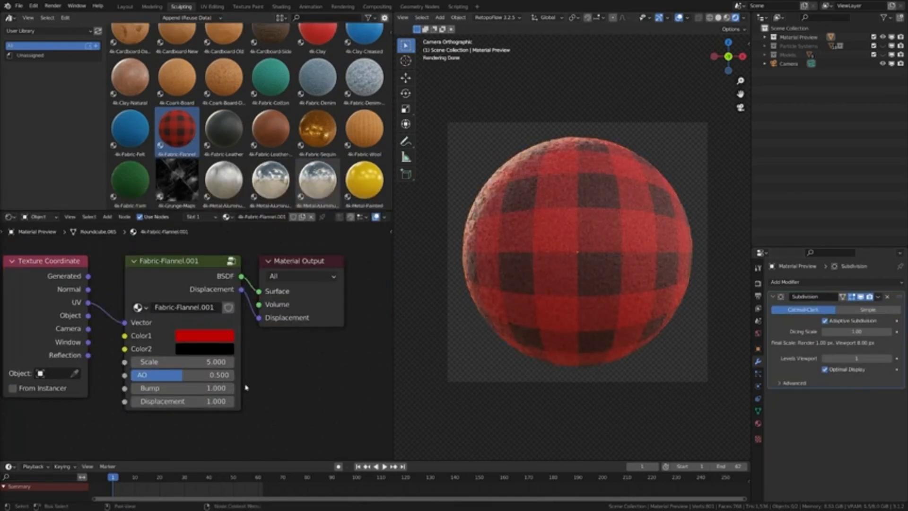
Step: Assign the 4k-Fabric-Flannel material from the User Library to the sphere
double_click(224, 82)
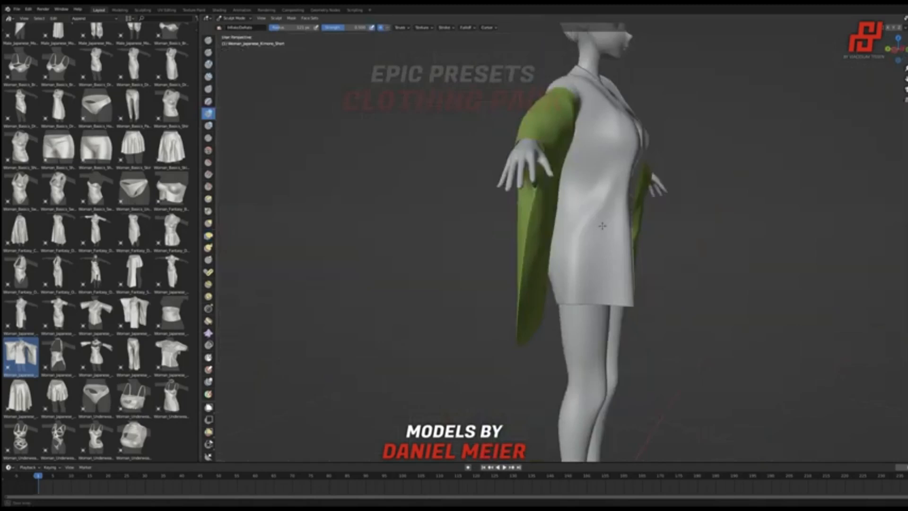
Step: Apply the Japanese short kimono clothing preset to the female base mesh
left_click(171, 314)
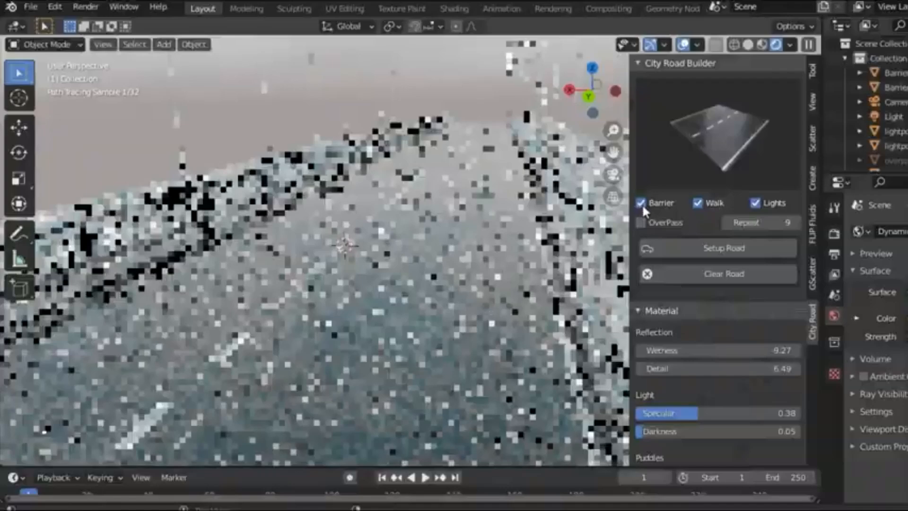
Step: Enable barriers along the road in the City Road Builder settings
left_click(641, 202)
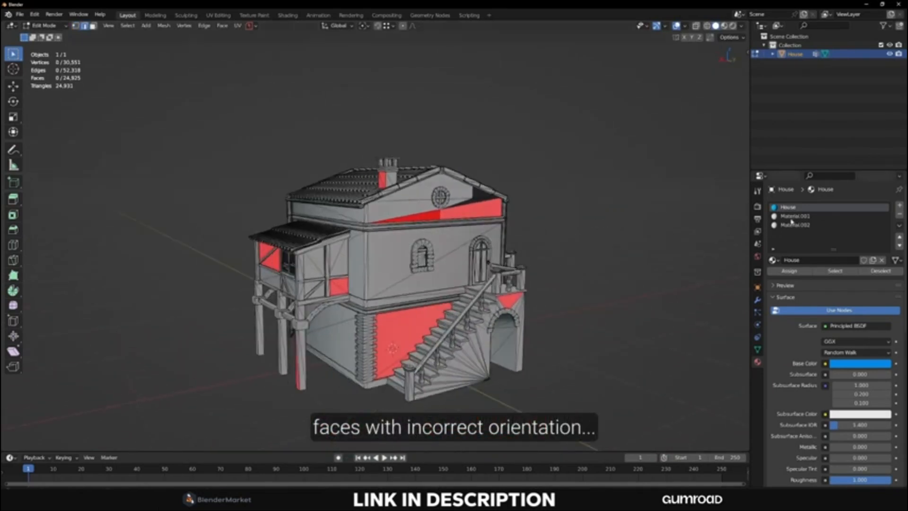
Step: Review the house's materials and vertex group, then install Instant-Clean_1.0.0.zip as an add-on
left_click(804, 216)
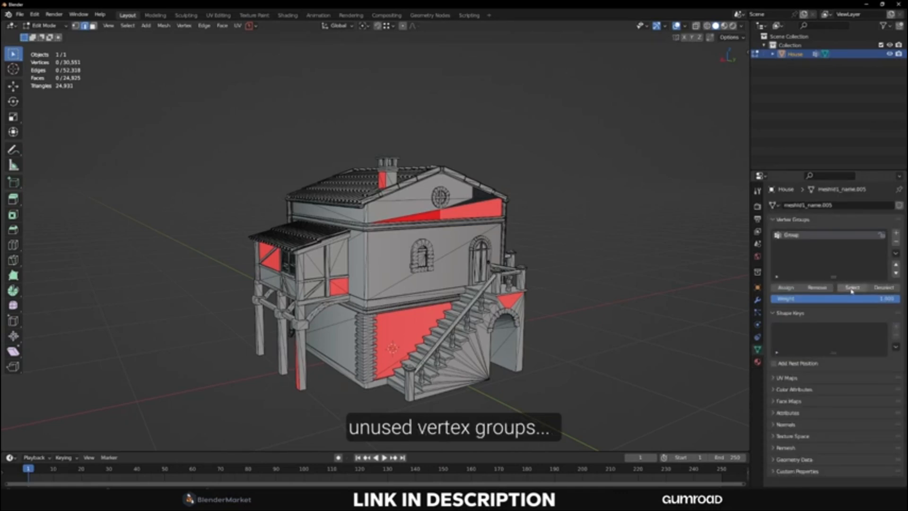
left_click(34, 14)
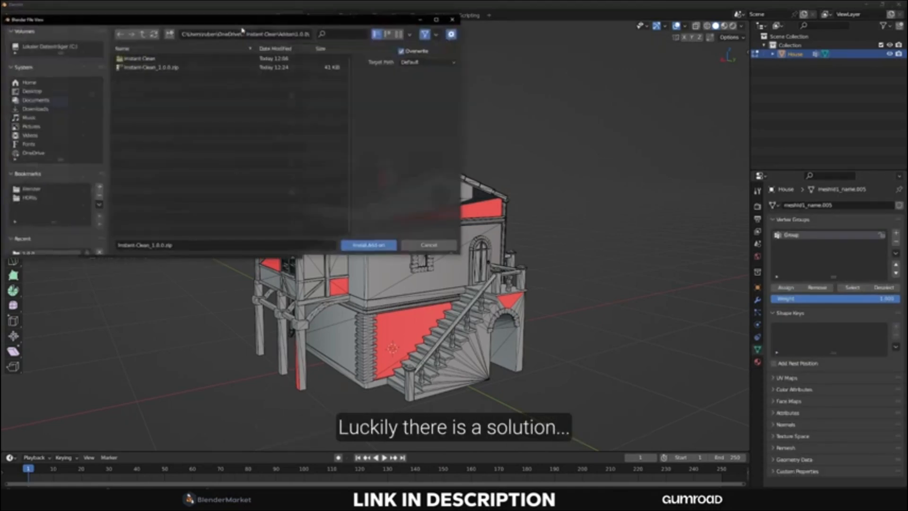
left_click(367, 245)
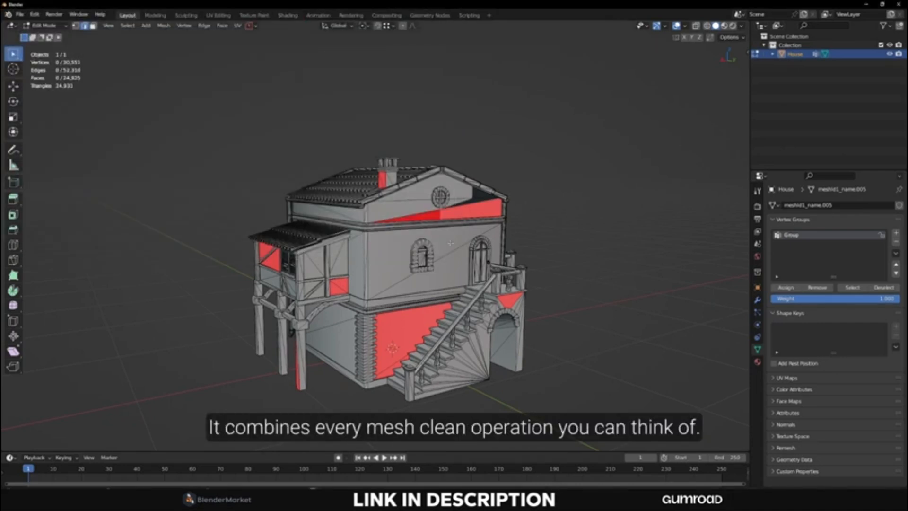
Step: Run Instant Clean's Ultimate preset on the house mesh with topology options expanded
left_click(744, 61)
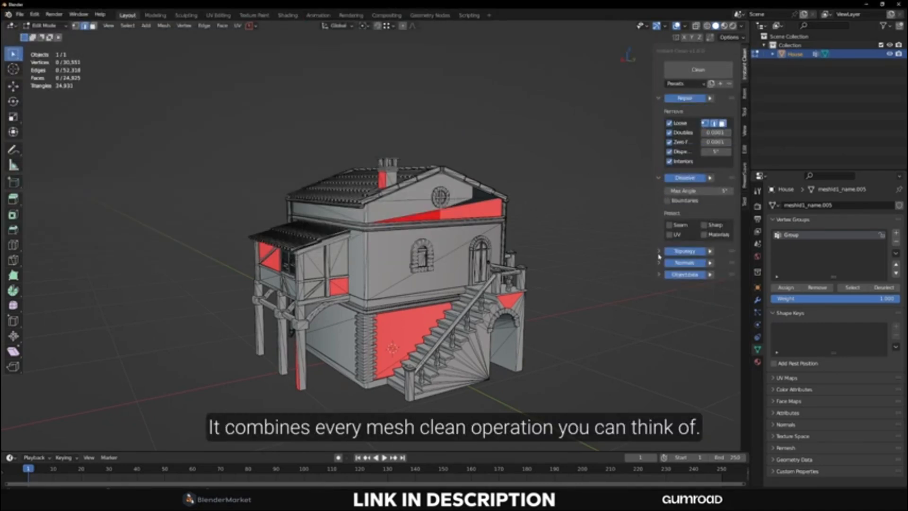
left_click(659, 252)
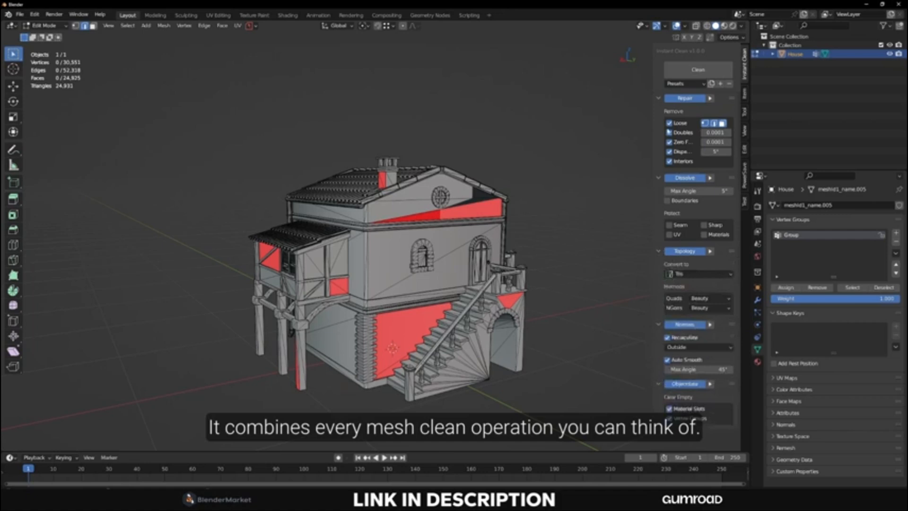
left_click(686, 84)
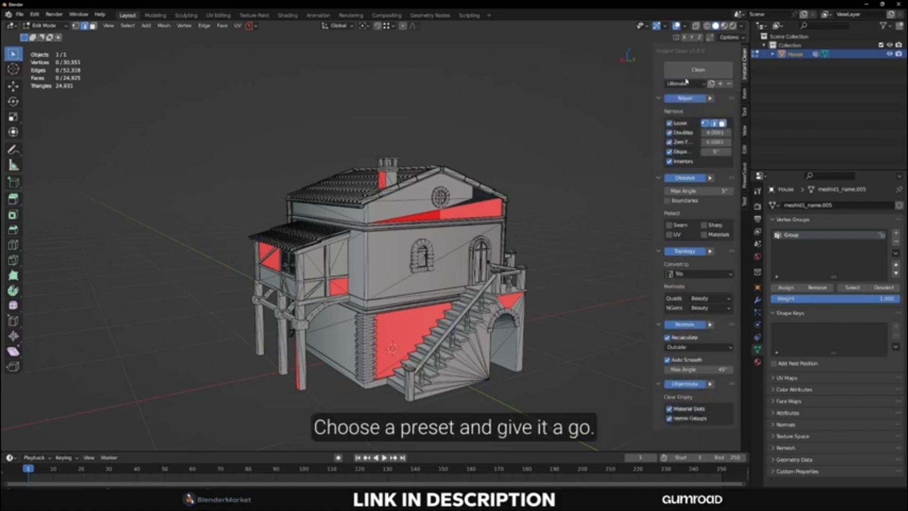
left_click(698, 69)
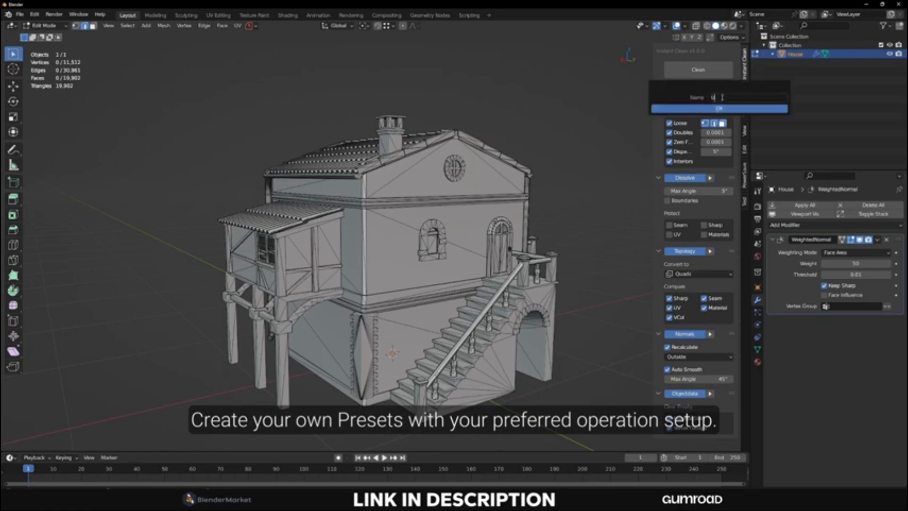
Step: Confirm the name of the new custom Instant Clean preset
left_click(718, 108)
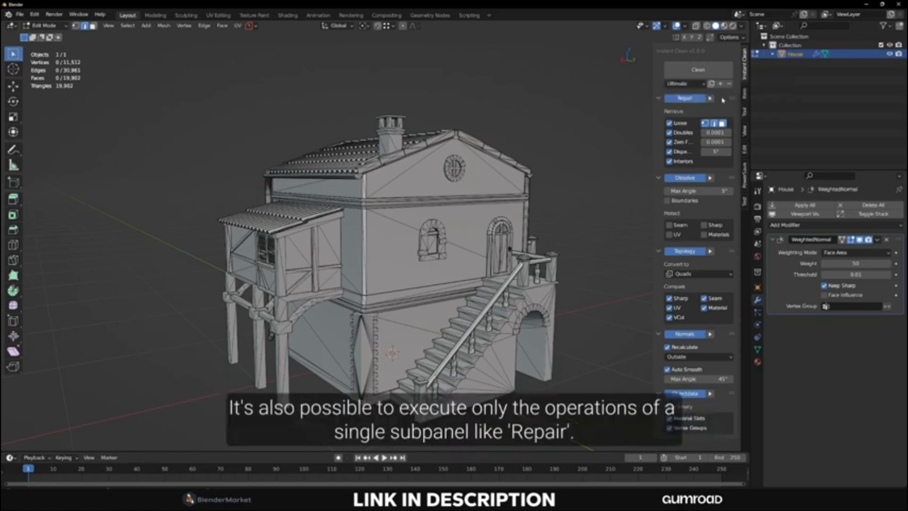